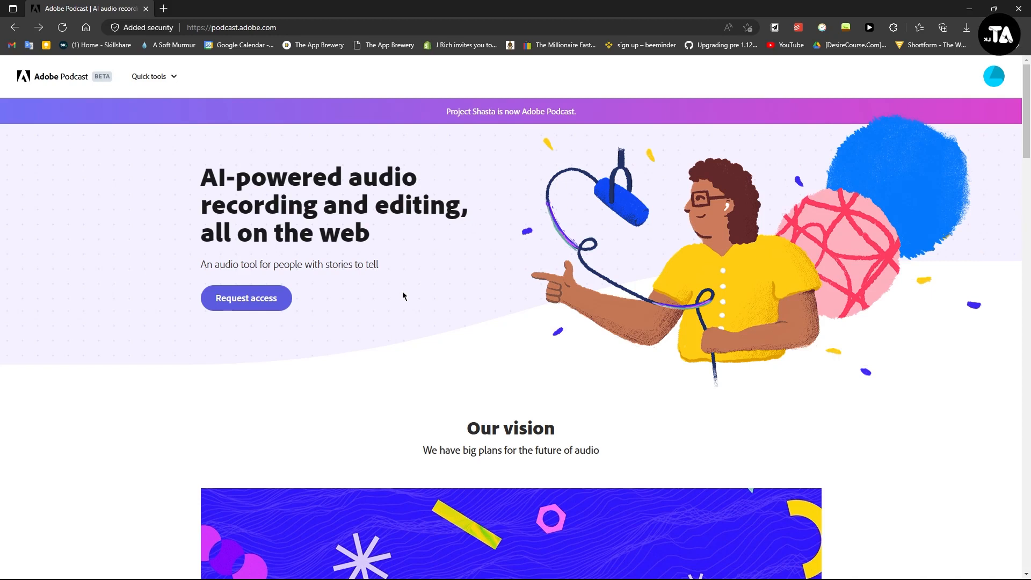
Step: Scroll the homepage down to the AI-powered audio Enhance Speech section with Try it out
{"action": "scroll", "scroll_direction": "down", "scroll_amount": 3}
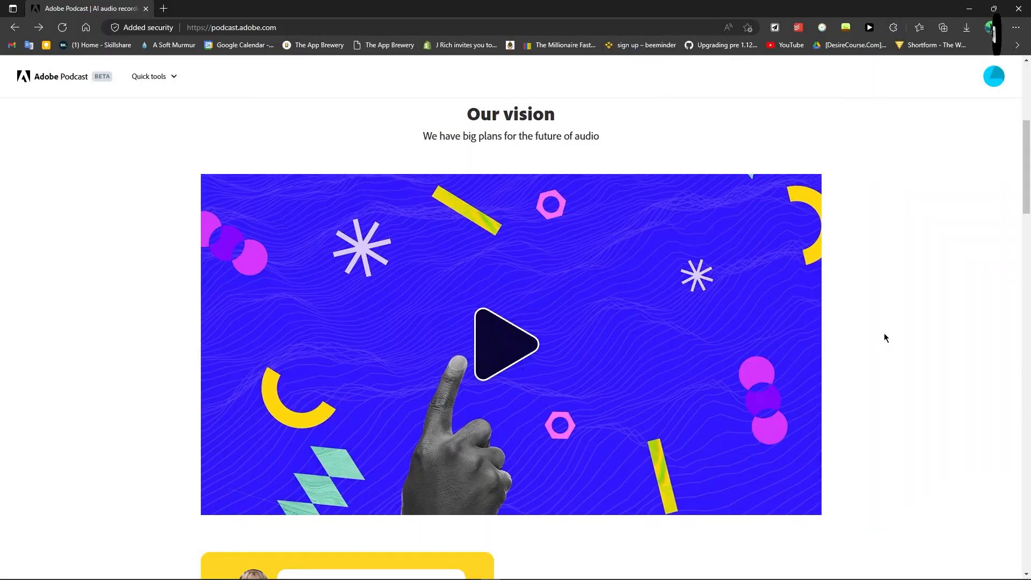
{"action": "scroll", "scroll_direction": "down", "scroll_amount": 3}
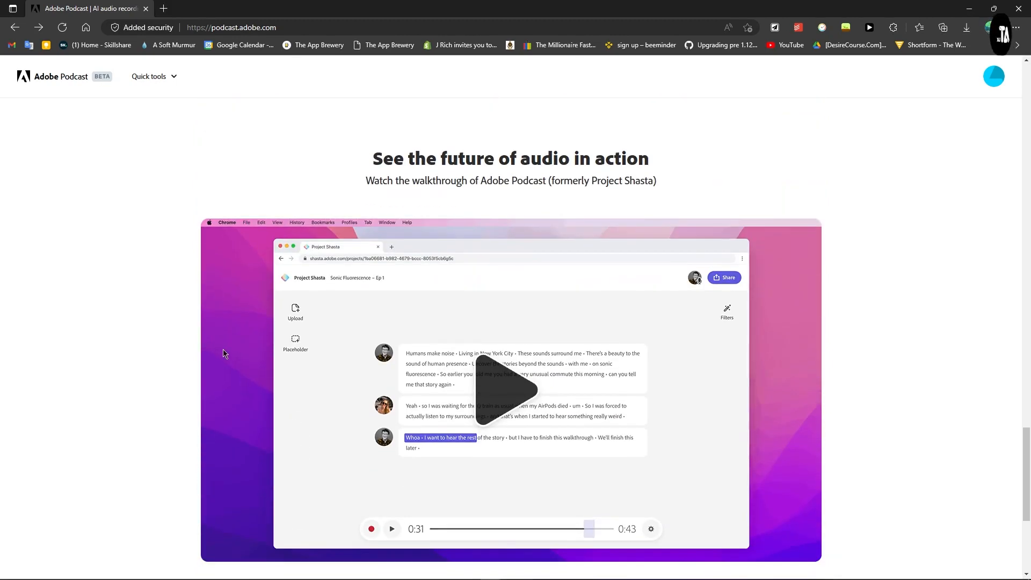
{"action": "scroll", "scroll_direction": "down", "scroll_amount": 3}
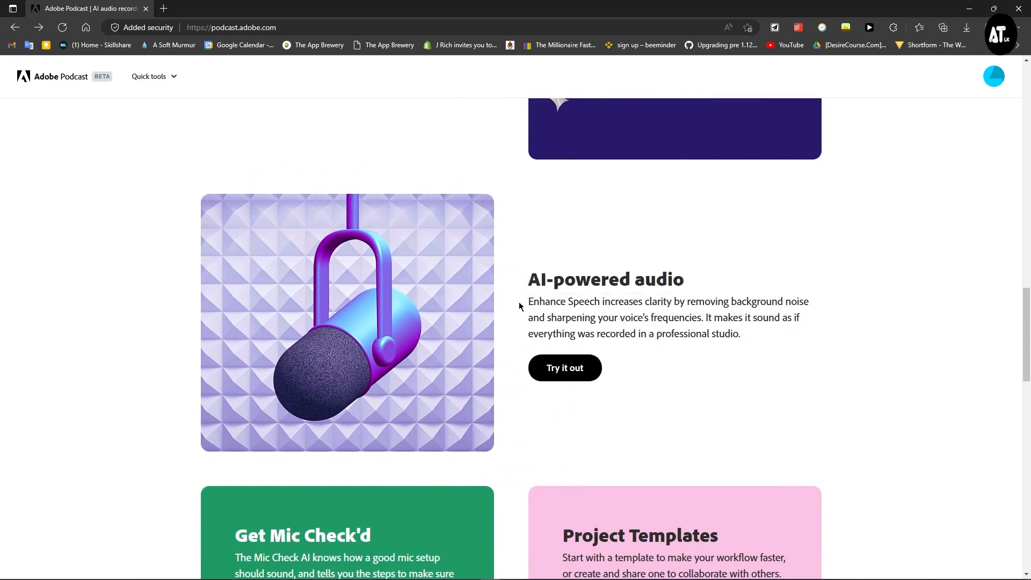
{"action": "mouse_move", "coordinate": [451, 414]}
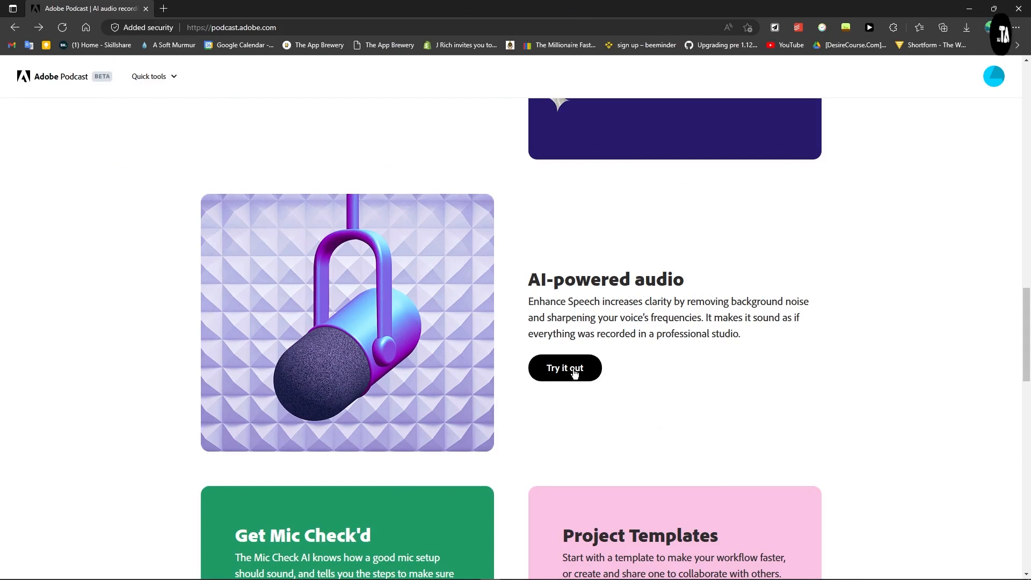
Step: Go to Enhance Speech via Try it out and start an audio upload
{"action": "left_click", "coordinate": [564, 367]}
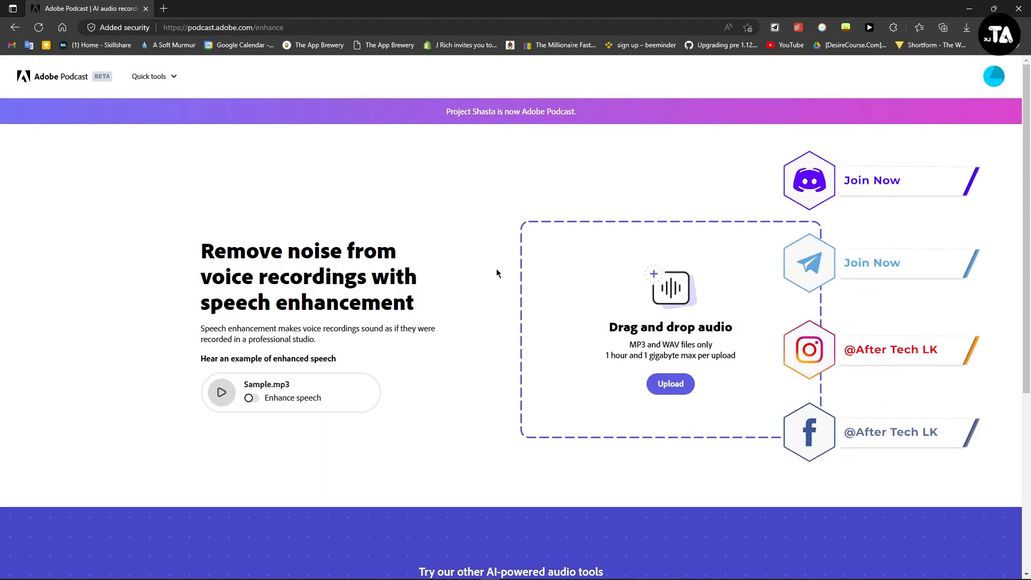
{"action": "mouse_move", "coordinate": [537, 361]}
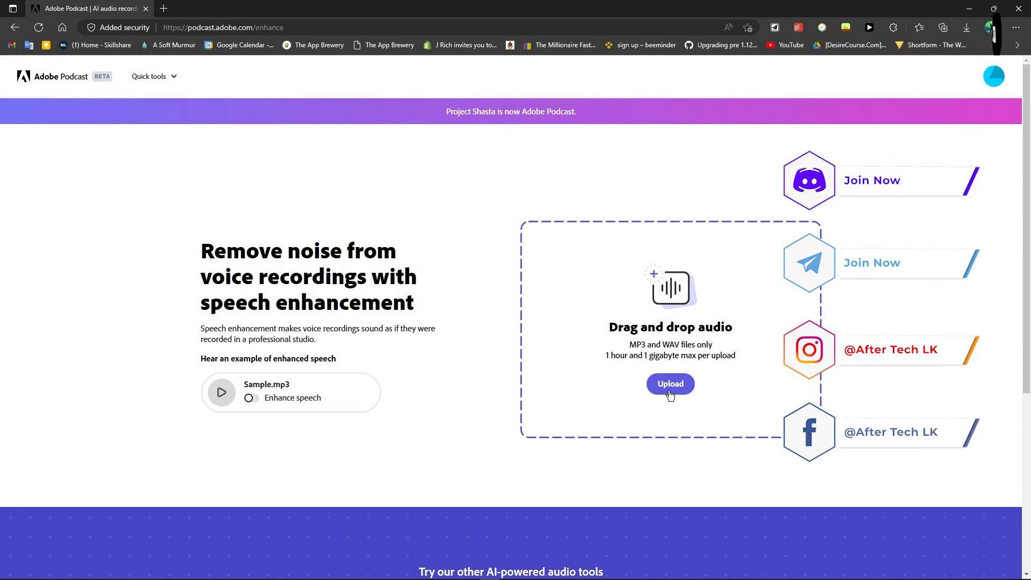
{"action": "left_click", "coordinate": [670, 384]}
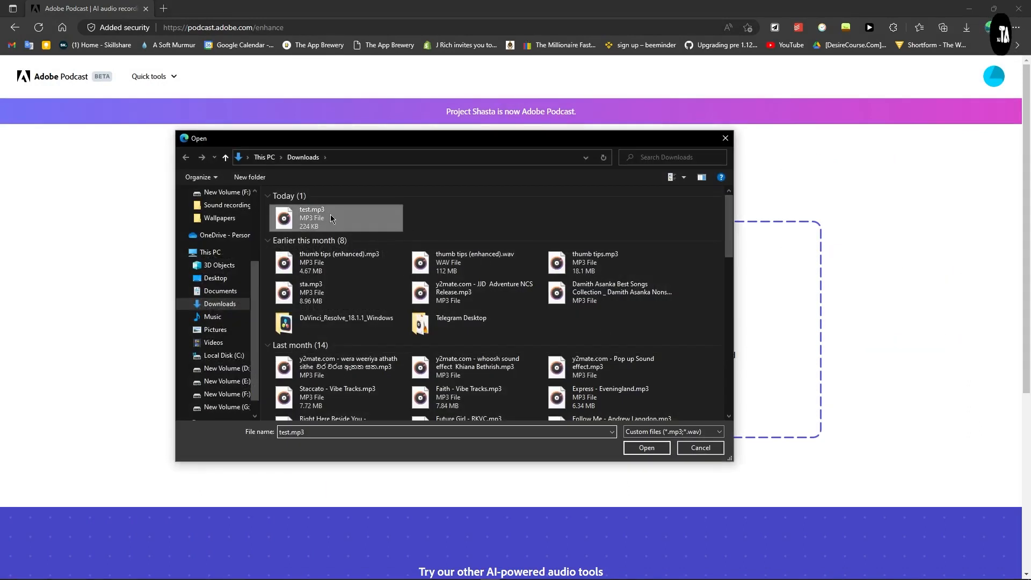
Step: Upload test.mp3 from Downloads so Enhance Speech starts processing it
{"action": "left_click", "coordinate": [645, 448]}
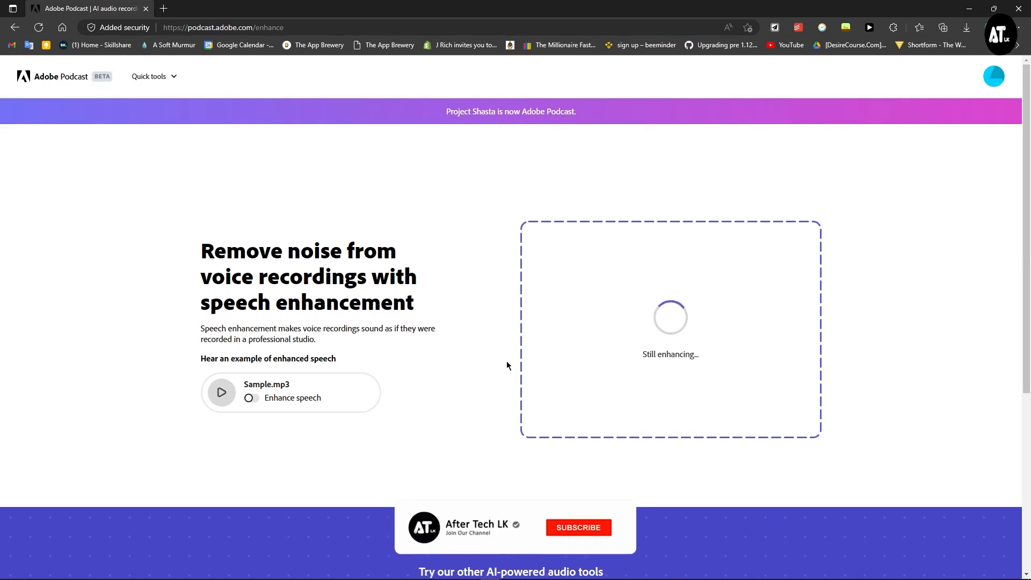
Step: Wait for test.mp3 to finish enhancing until Preview and download appears
{"action": "left_click", "coordinate": [577, 527]}
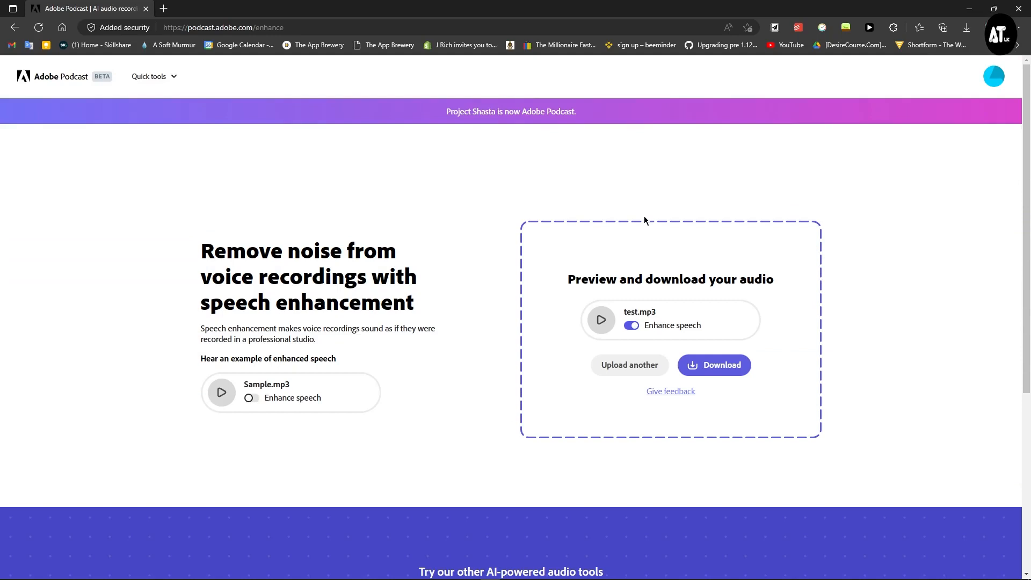
{"action": "mouse_move", "coordinate": [616, 267]}
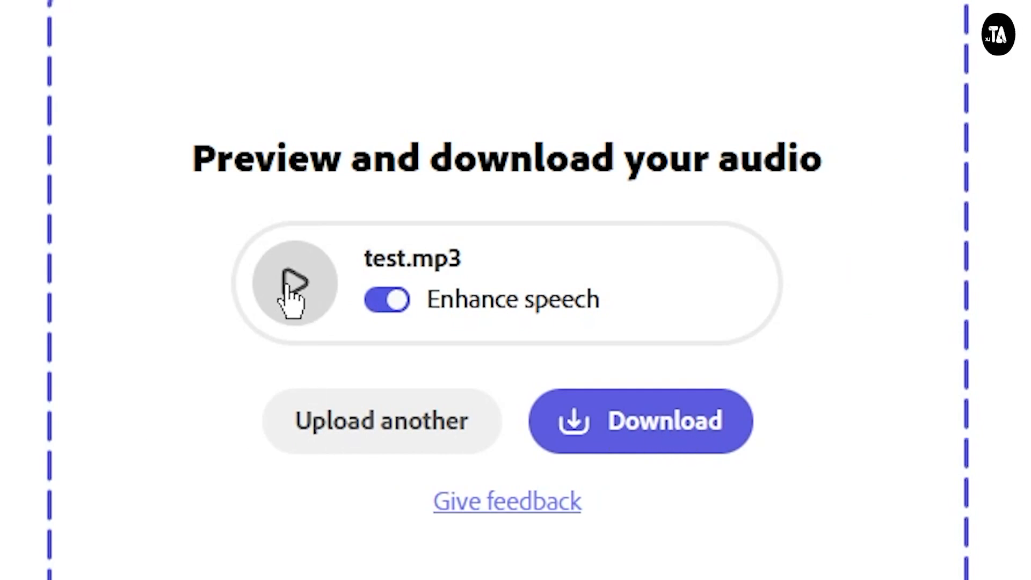
Step: Play a short preview of the enhanced test.mp3, then pause it
{"action": "left_click", "coordinate": [293, 283]}
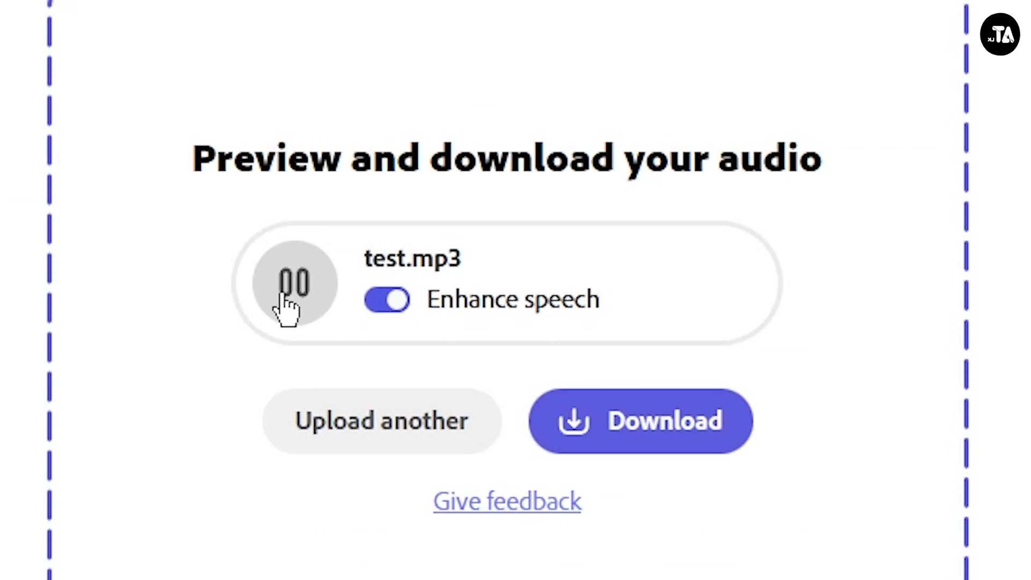
{"action": "mouse_move", "coordinate": [302, 309]}
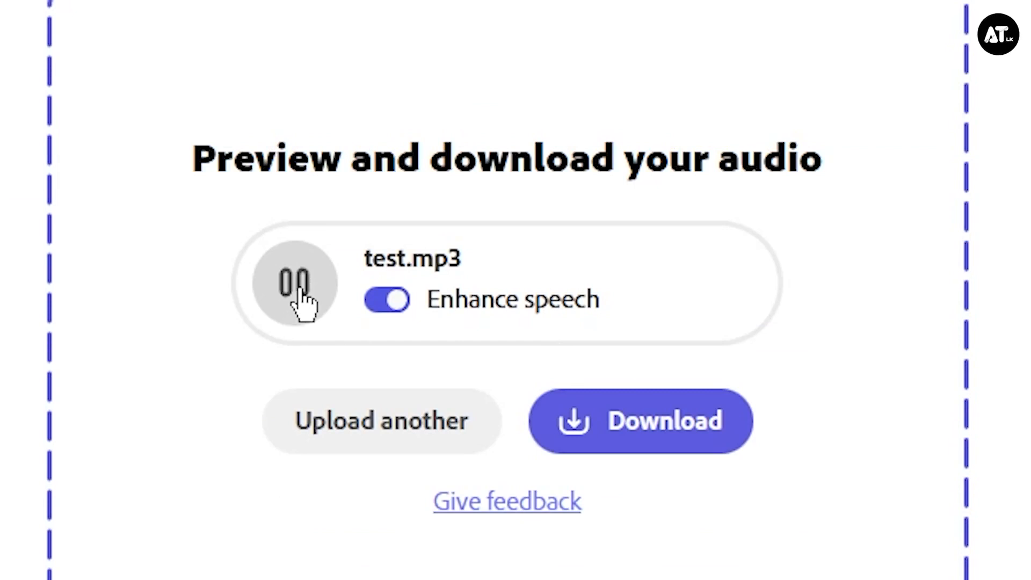
{"action": "left_click", "coordinate": [294, 284]}
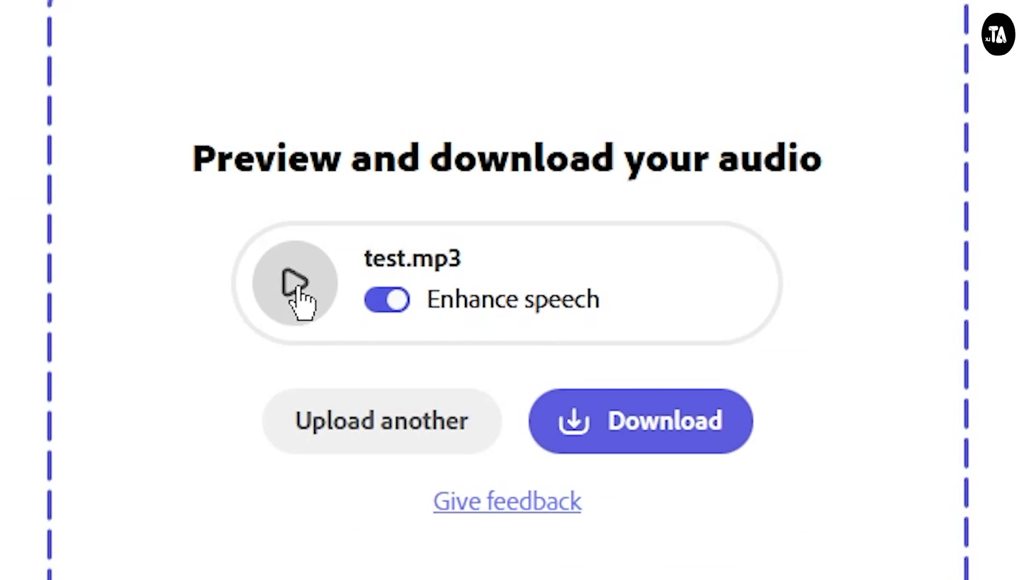